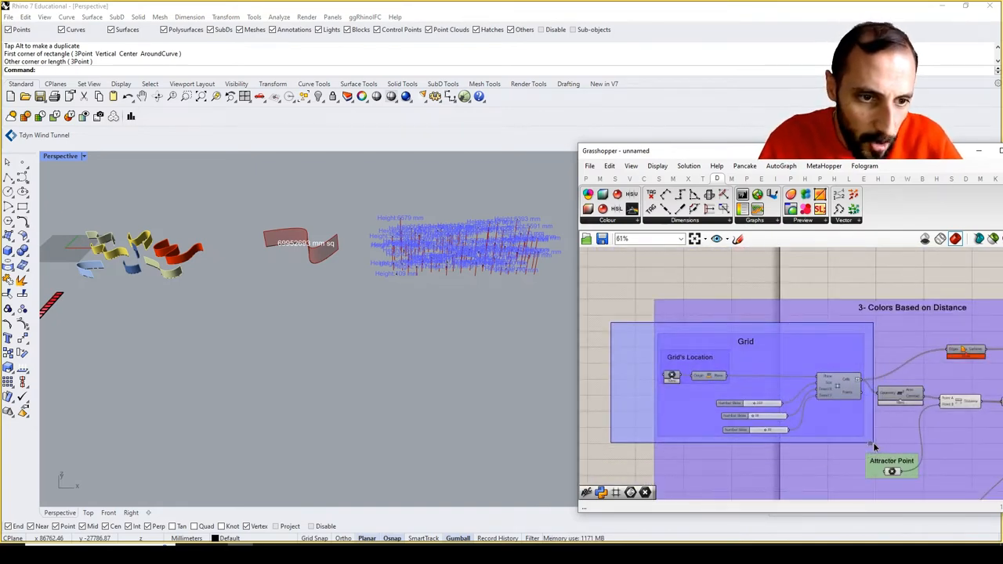
Scroll the canvas to a clear area for the grid and Attractor Point groups.
{"action": "scroll", "scroll_direction": "down", "scroll_amount": 3}
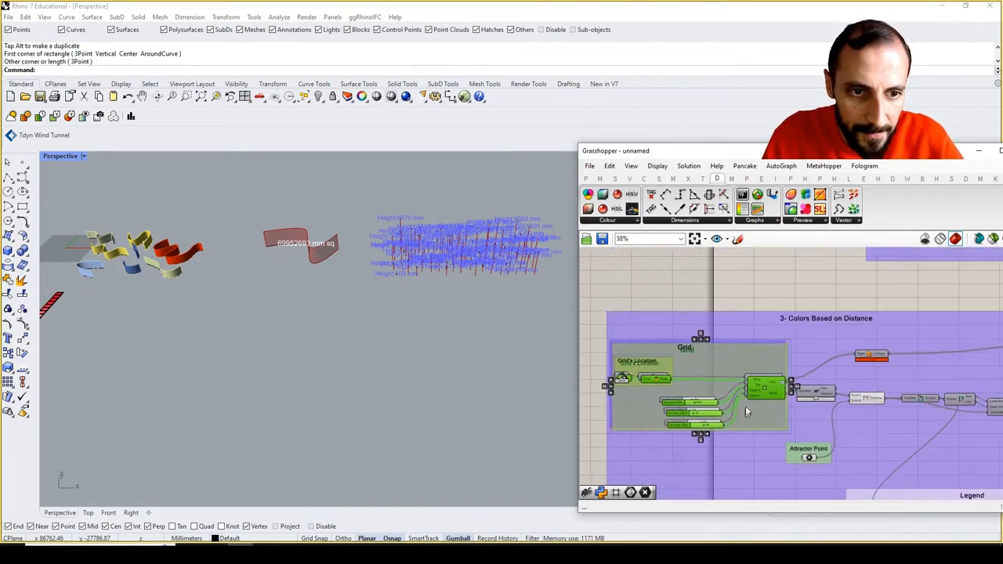
{"action": "scroll", "scroll_direction": "down", "scroll_amount": 3}
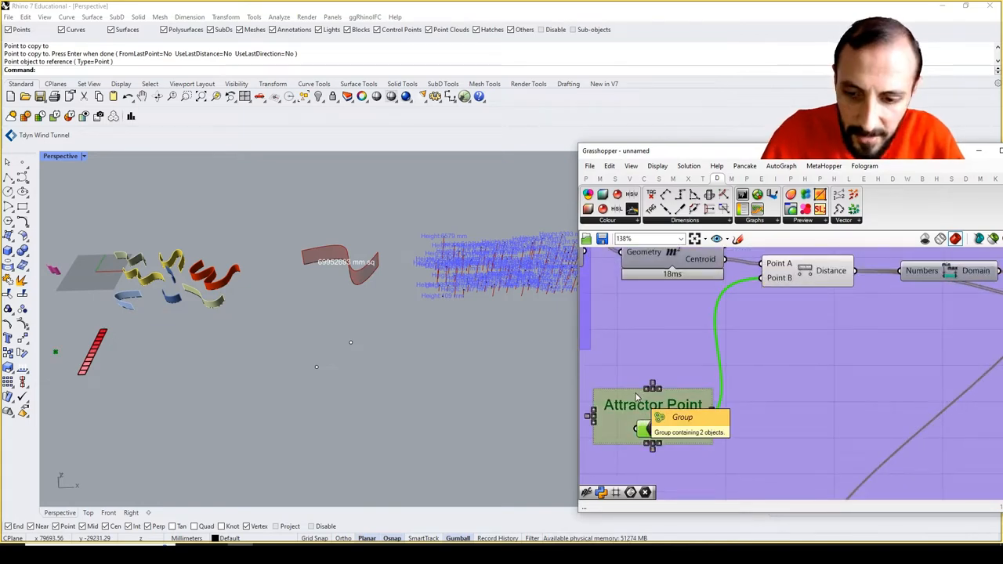
{"action": "scroll", "scroll_direction": "down", "scroll_amount": 3}
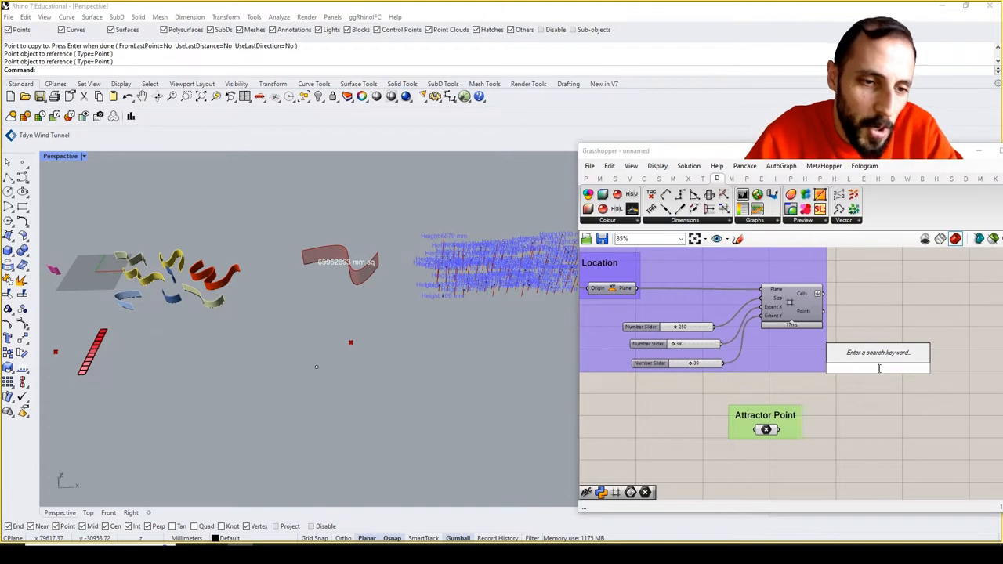
Add a Distance component, hide the Area component's preview and show the grid cells.
{"action": "type", "text": "dis"}
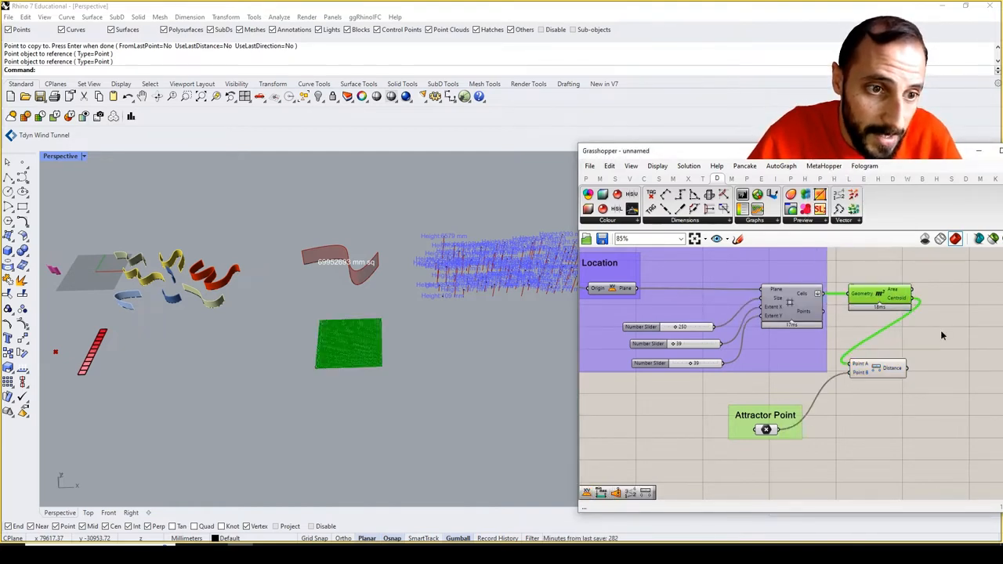
{"action": "right_click", "coordinate": [877, 297]}
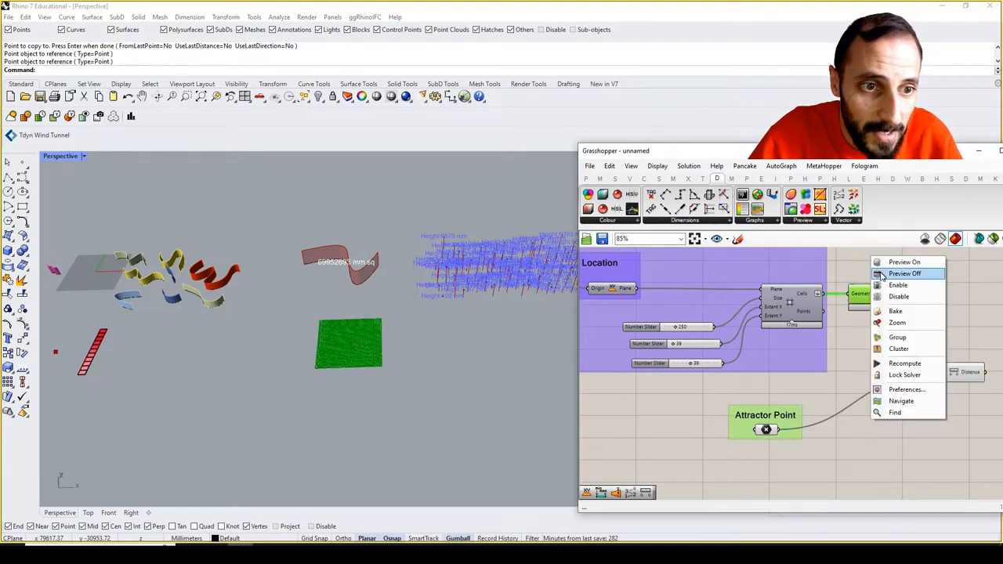
{"action": "left_click", "coordinate": [904, 274]}
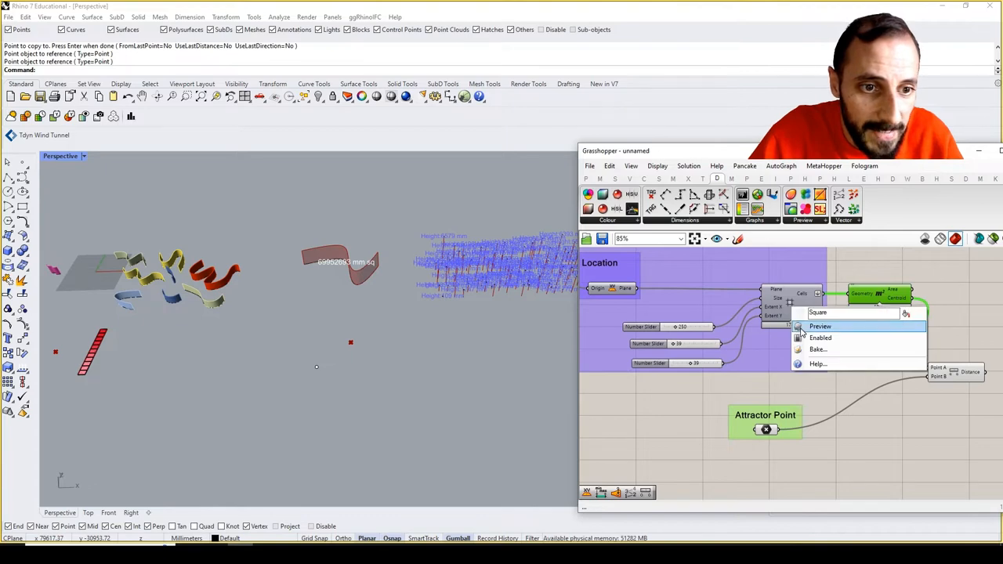
{"action": "left_click", "coordinate": [820, 325]}
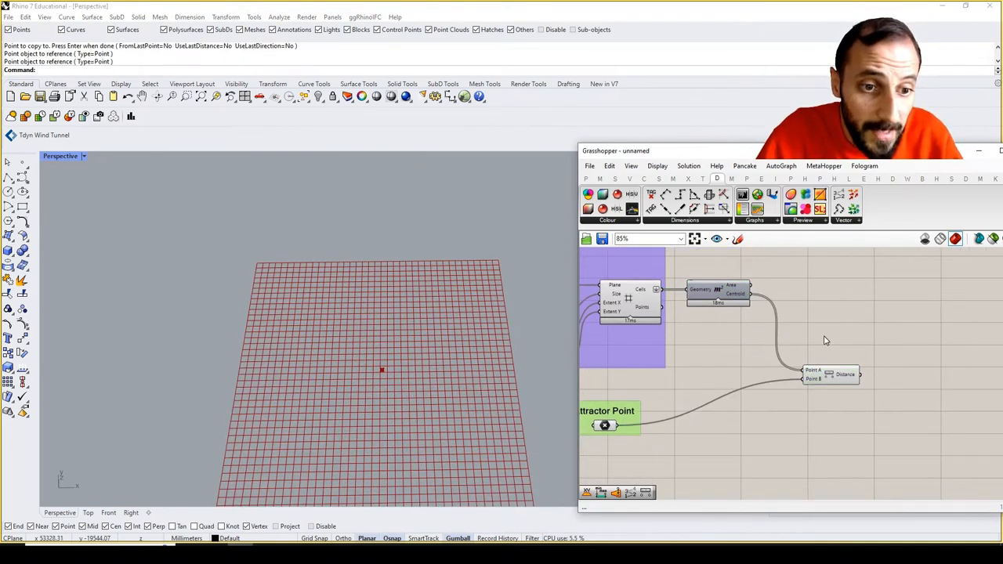
{"action": "mouse_move", "coordinate": [507, 340]}
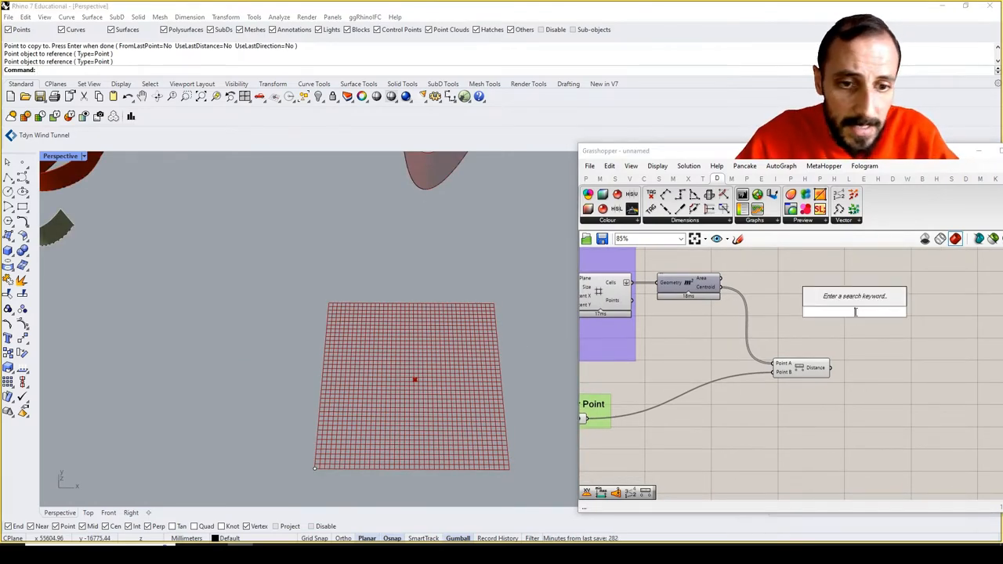
Search 'tag' and add the Text Tag component.
{"action": "type", "text": "tag"}
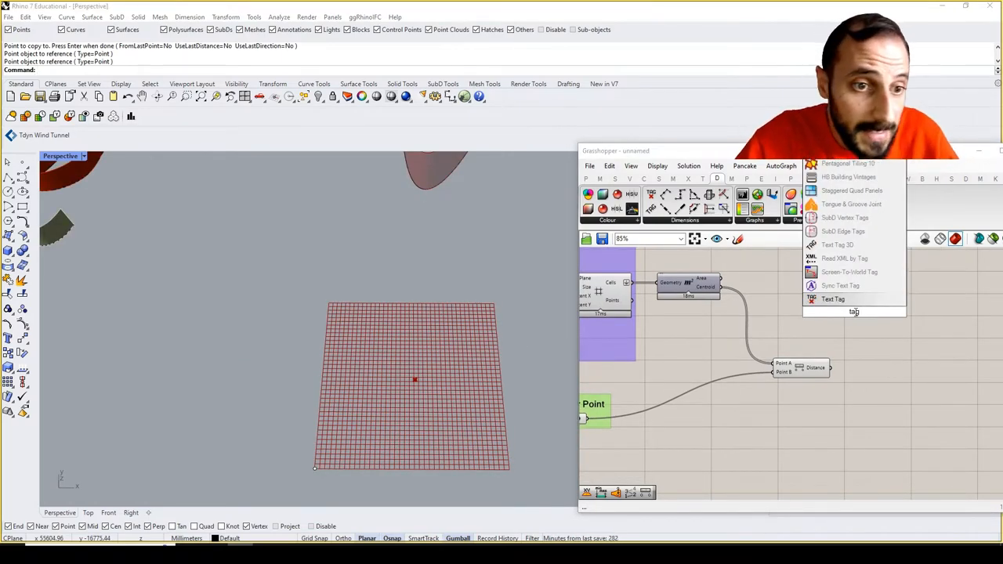
{"action": "left_click", "coordinate": [832, 300]}
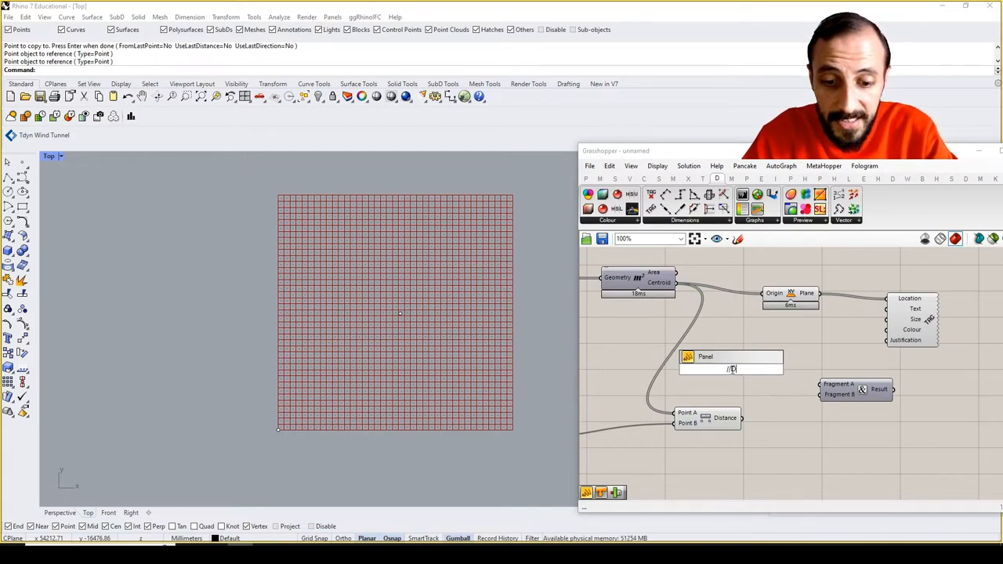
Add a 'Distance to Attractor Point:' label panel and a Round component.
{"action": "type", "text": "istance to"}
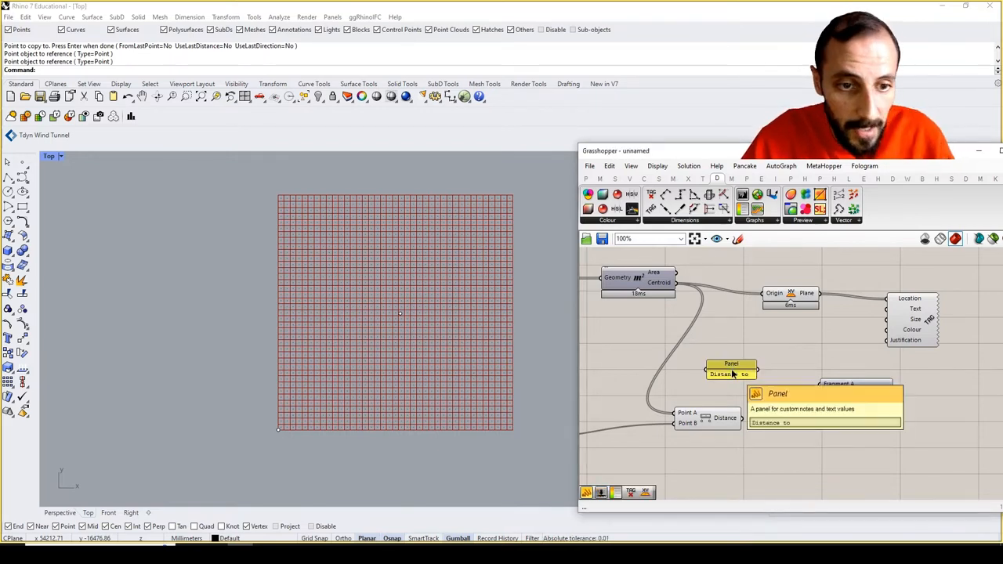
{"action": "double_click", "coordinate": [730, 369]}
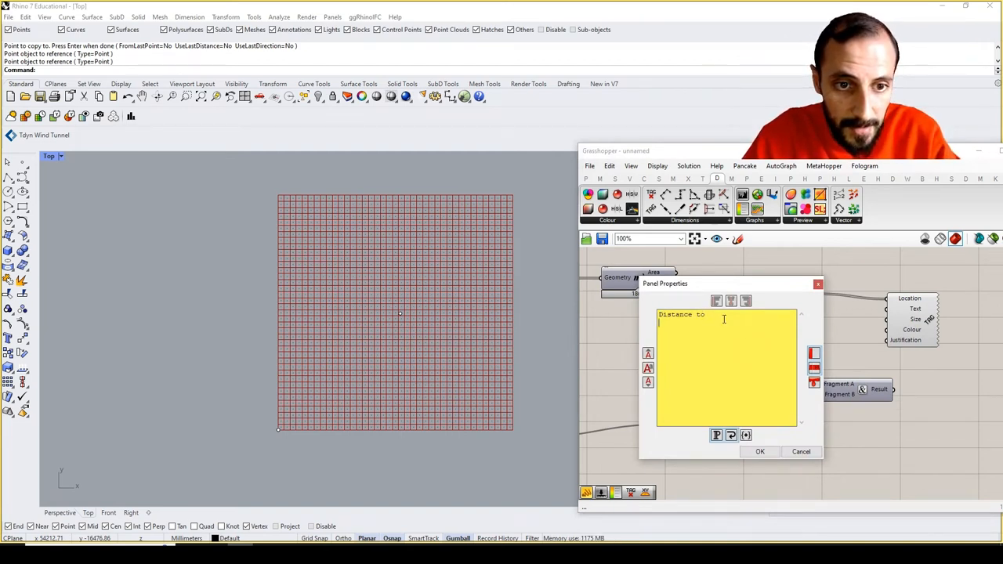
{"action": "type", "text": "Attractor"}
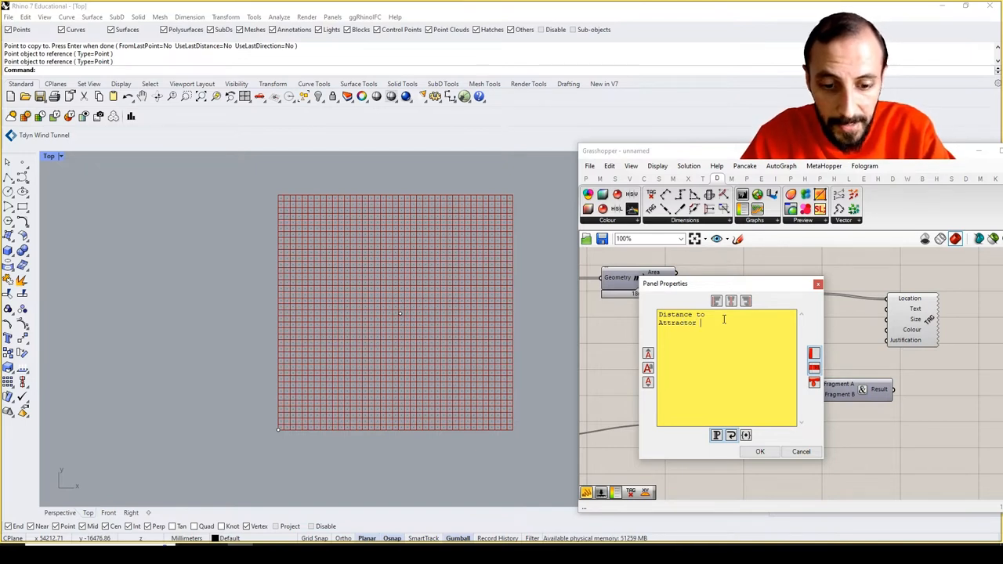
{"action": "type", "text": "Point"}
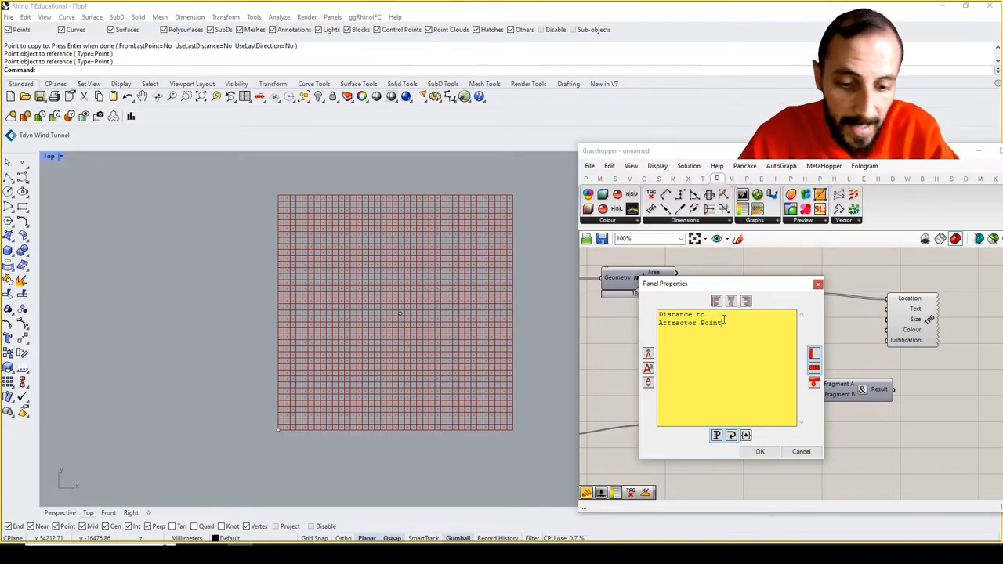
{"action": "left_click", "coordinate": [758, 451]}
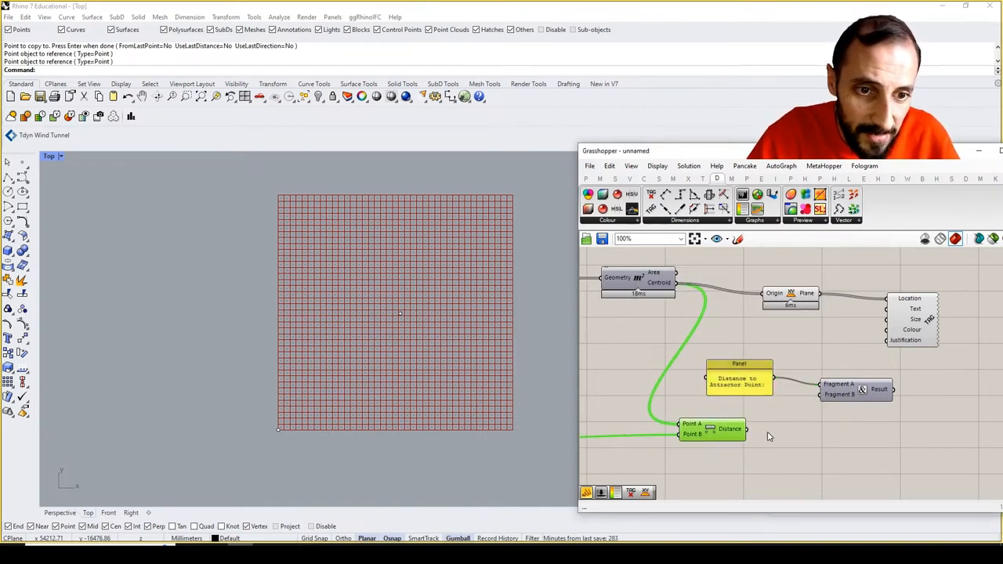
{"action": "type", "text": "round"}
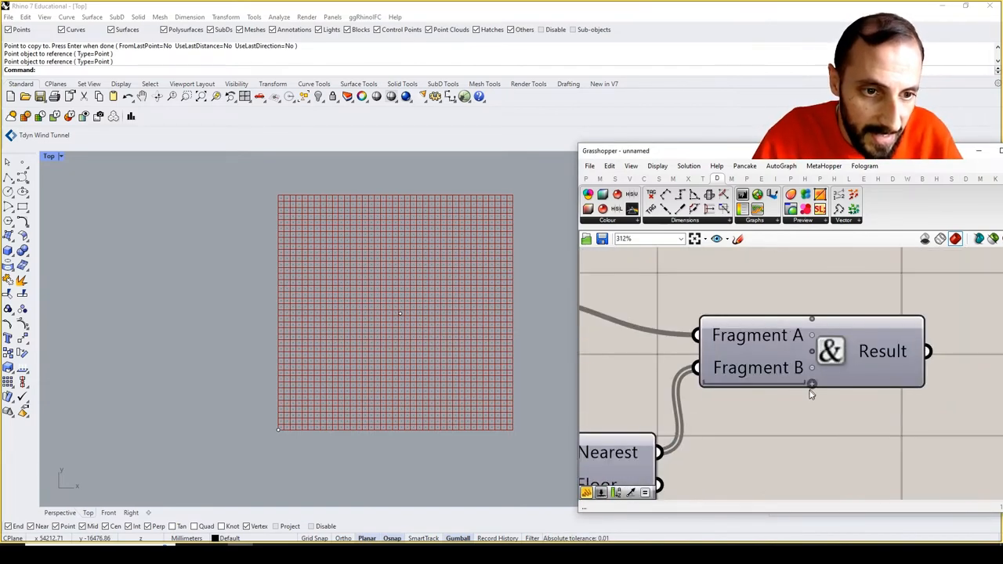
Scroll the canvas to bring the Text Tag inputs into view.
{"action": "scroll", "scroll_direction": "down", "scroll_amount": 3}
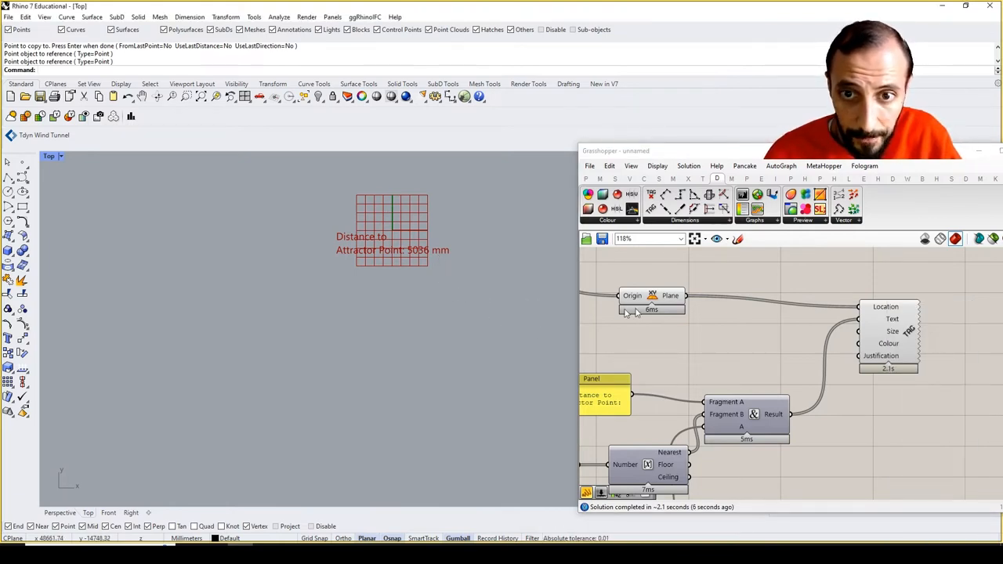
Add a Number Slider for the tag text size, entering 20 and then 15.
{"action": "left_click", "coordinate": [652, 295]}
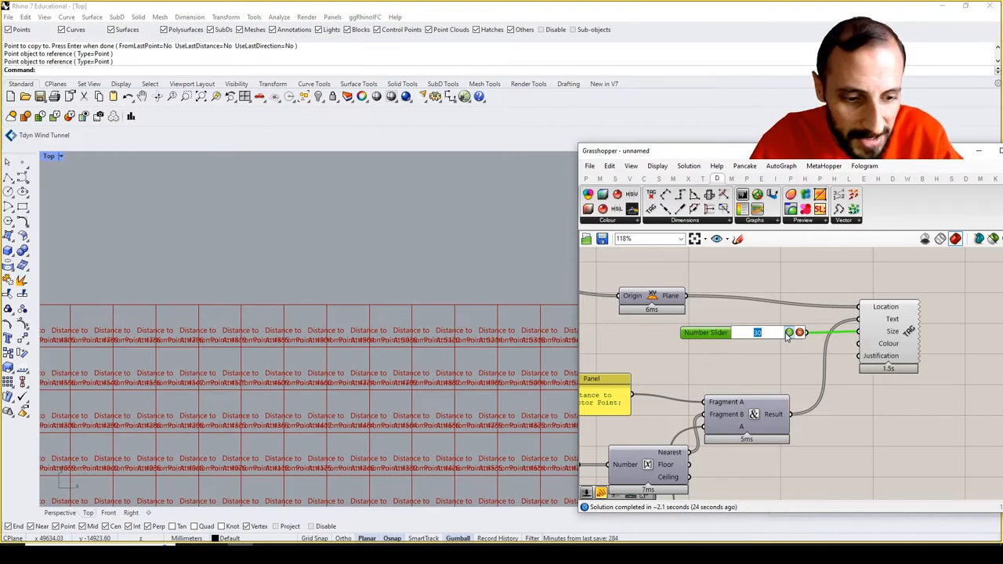
{"action": "type", "text": "20"}
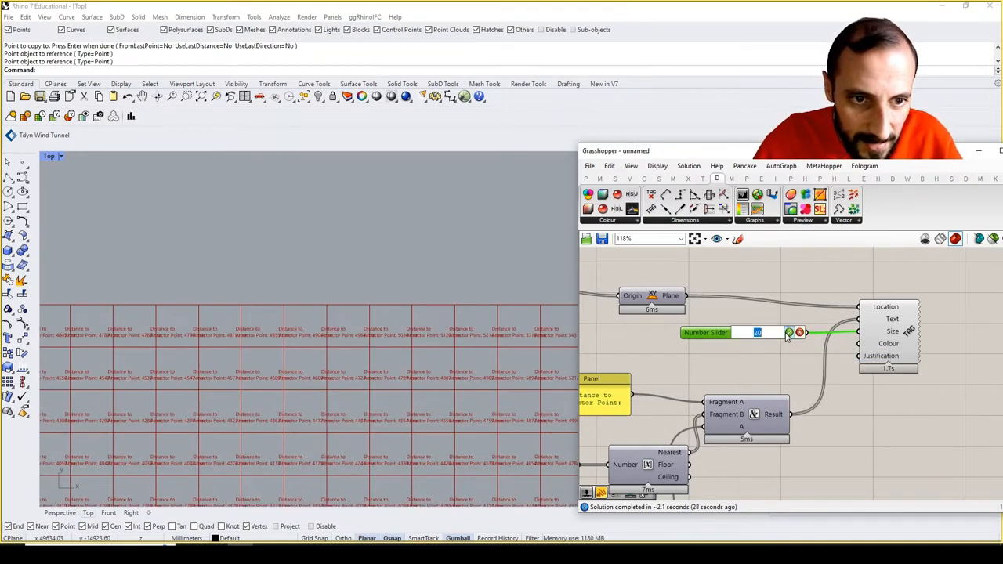
{"action": "type", "text": "15"}
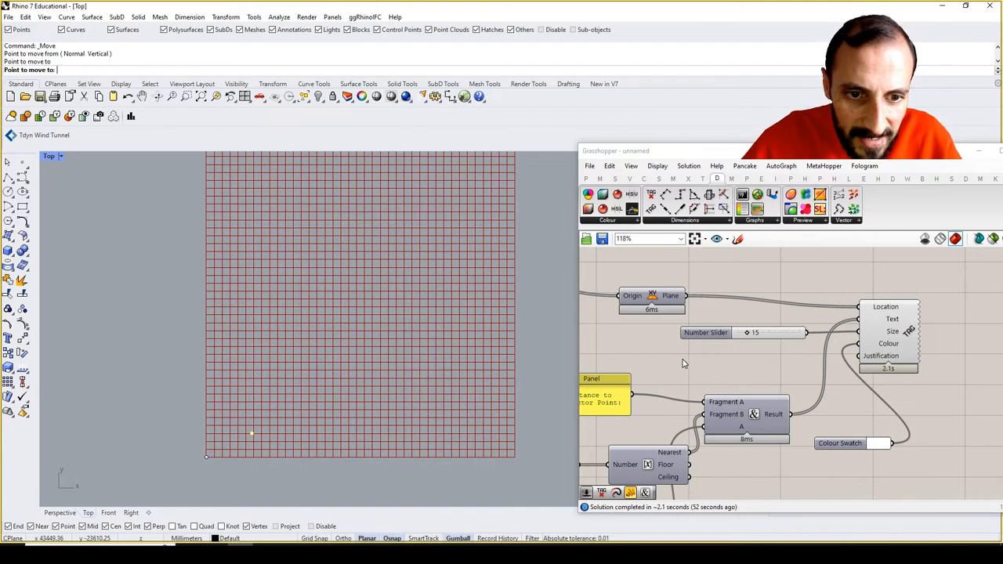
{"action": "mouse_move", "coordinate": [347, 397]}
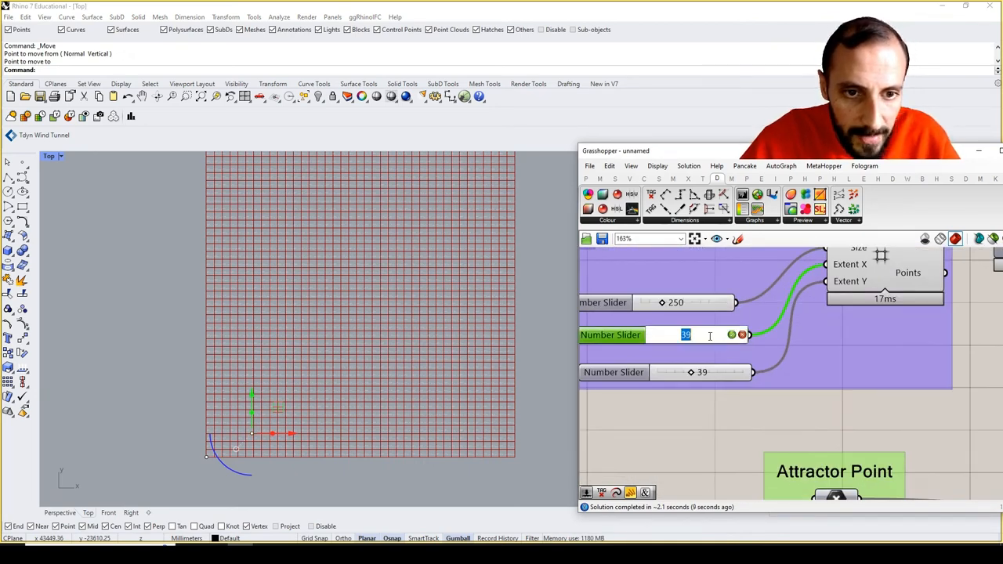
Set the grid extents to 10 and edit the cell size value.
{"action": "type", "text": "10"}
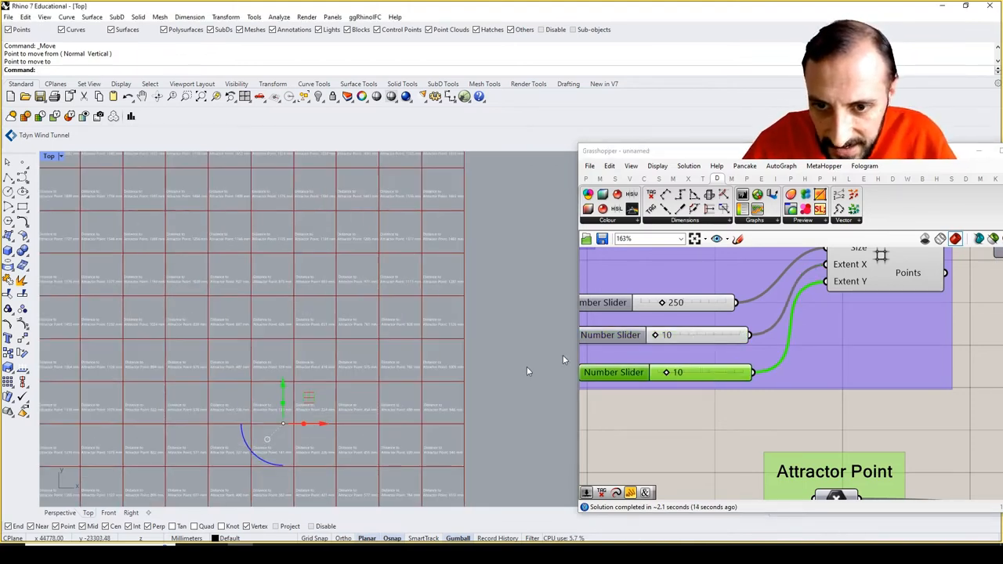
{"action": "double_click", "coordinate": [675, 302]}
{"action": "type", "text": "500"}
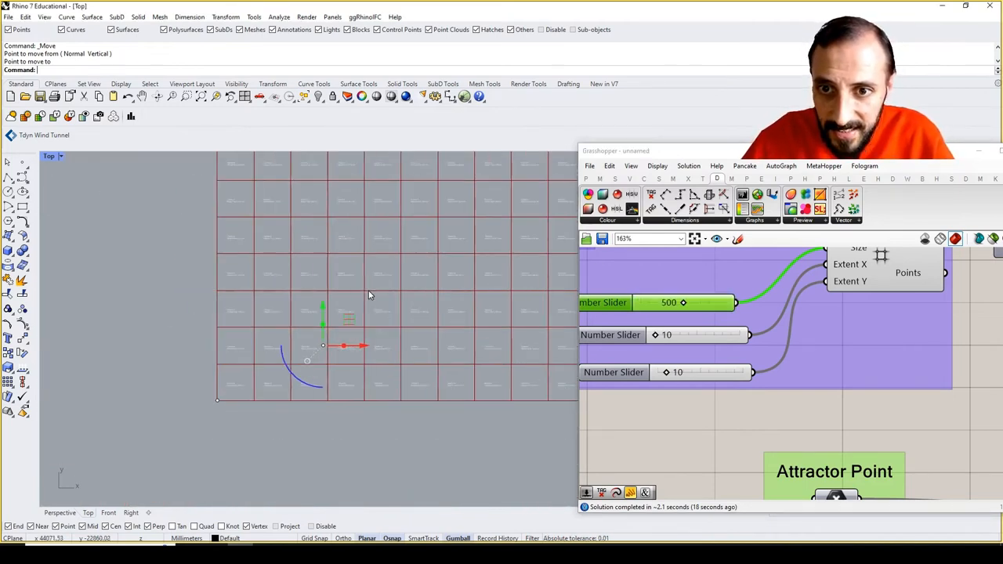
{"action": "scroll", "scroll_direction": "down", "scroll_amount": 3}
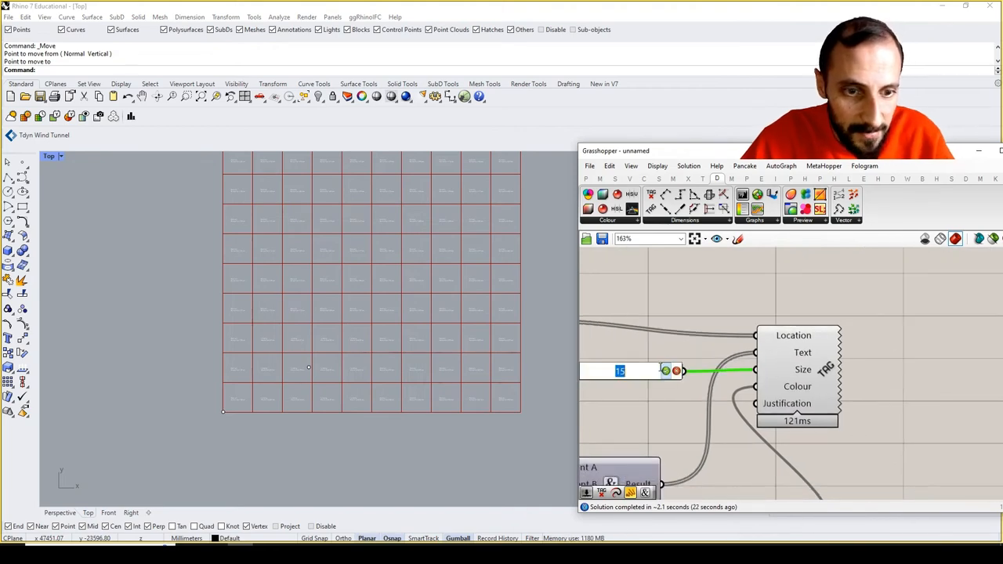
Enlarge the tags to size 30, open Justification options, and select the attractor point.
{"action": "left_click_drag", "start_coordinate": [619, 371], "coordinate": [625, 370]}
{"action": "type", "text": "30"}
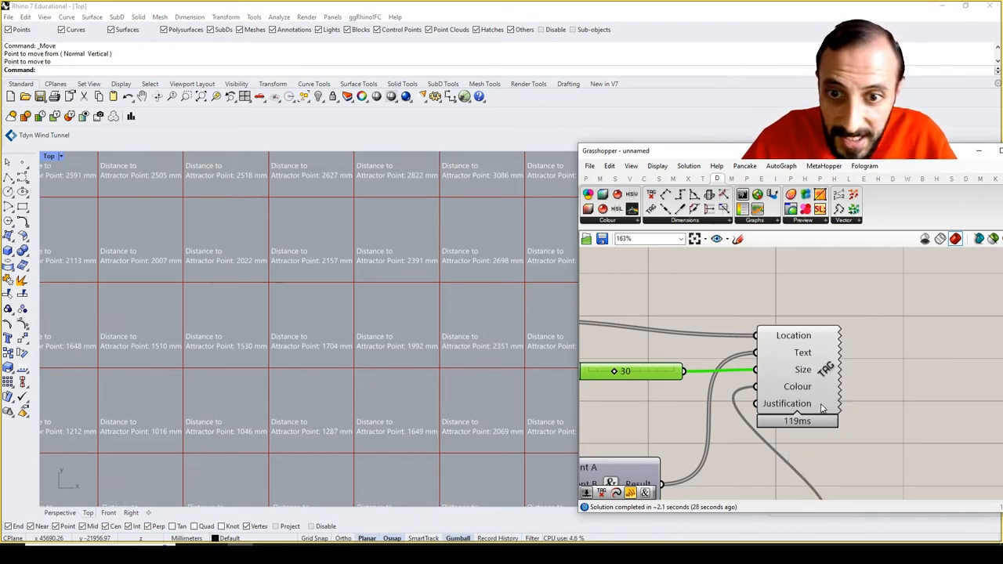
{"action": "right_click", "coordinate": [786, 404]}
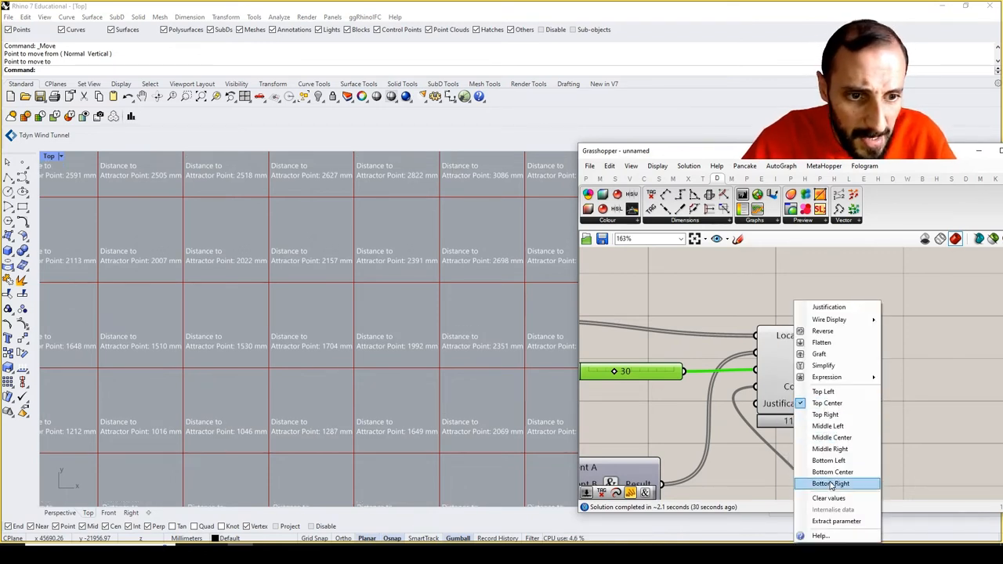
{"action": "mouse_move", "coordinate": [832, 471]}
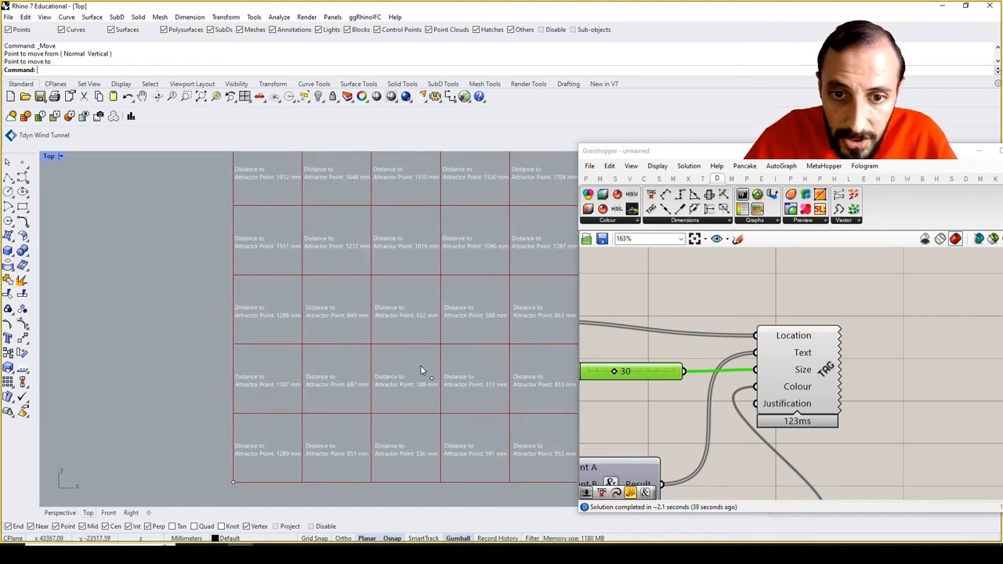
{"action": "left_click", "coordinate": [431, 304]}
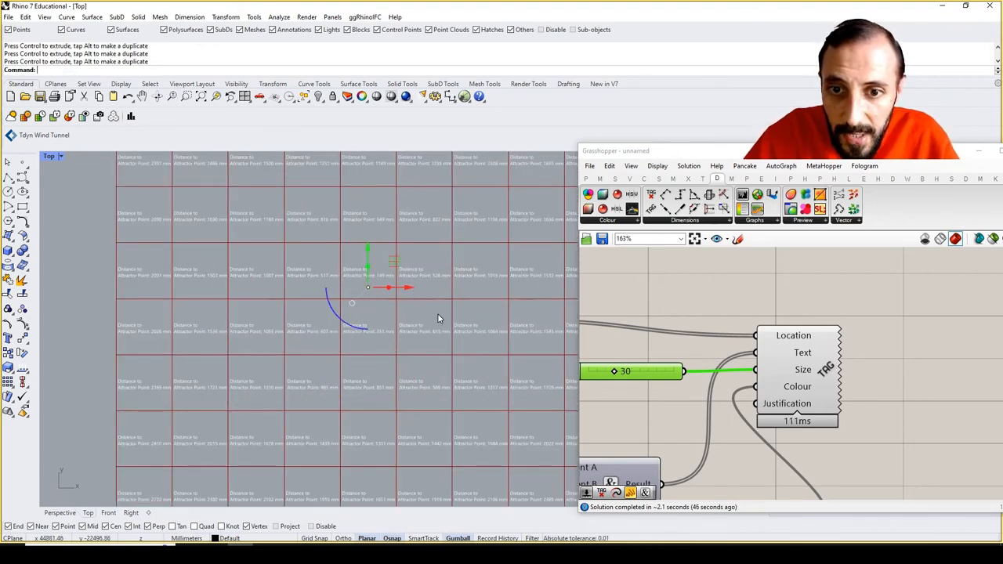
{"action": "mouse_move", "coordinate": [437, 319]}
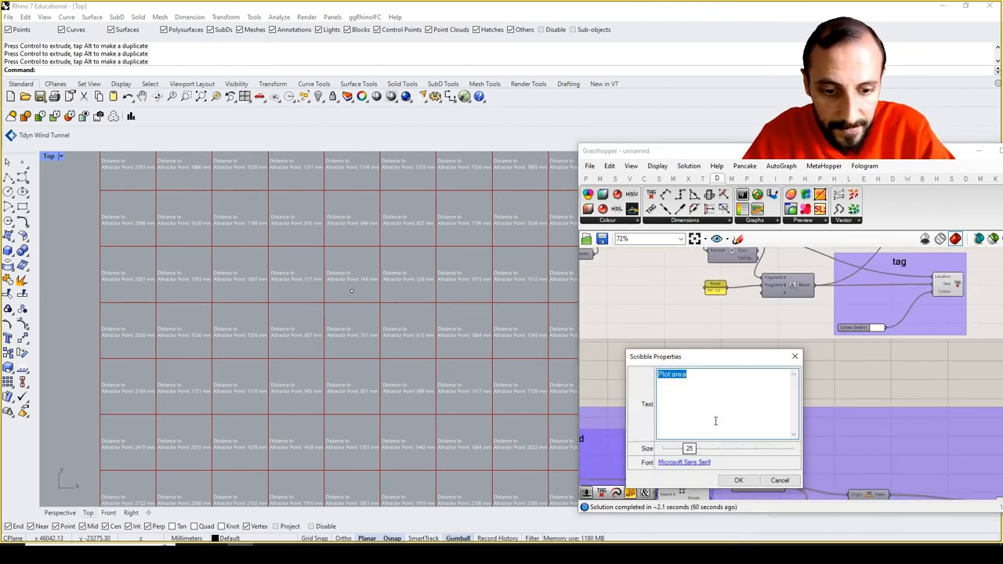
Title the group 'Plot Distances' and bring up its colour choices.
{"action": "type", "text": "Plot Dos"}
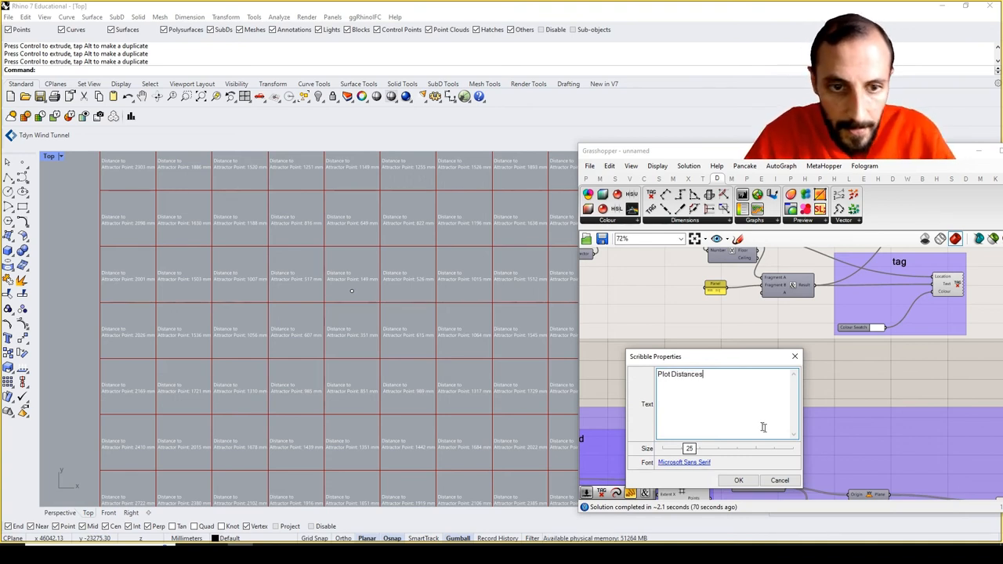
{"action": "left_click", "coordinate": [737, 480]}
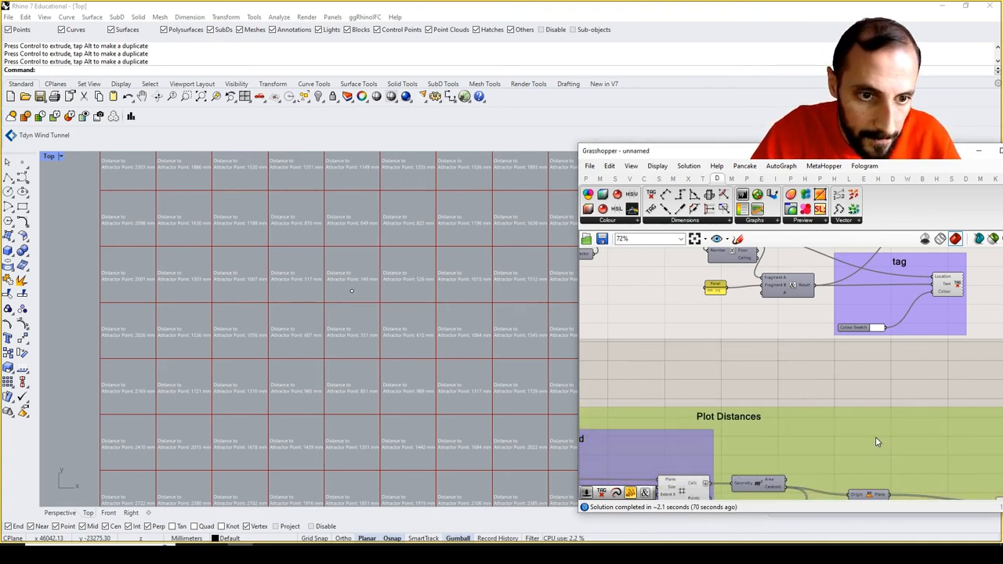
{"action": "right_click", "coordinate": [876, 442]}
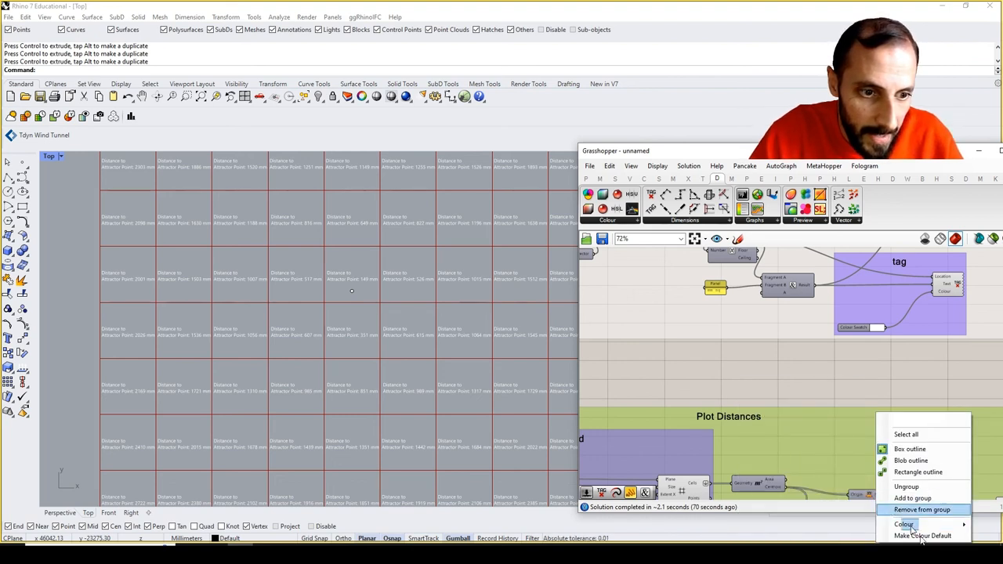
{"action": "left_click", "coordinate": [904, 524]}
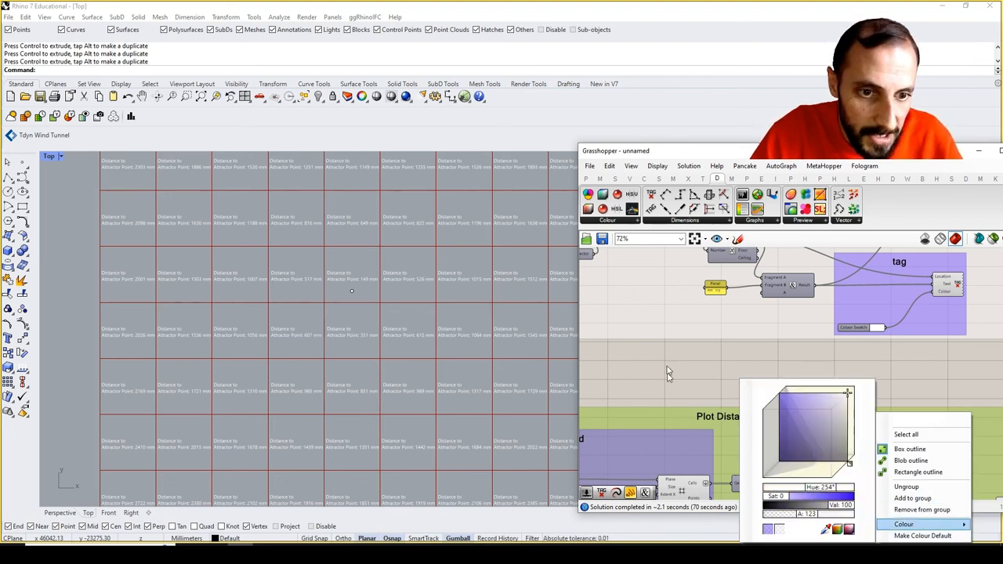